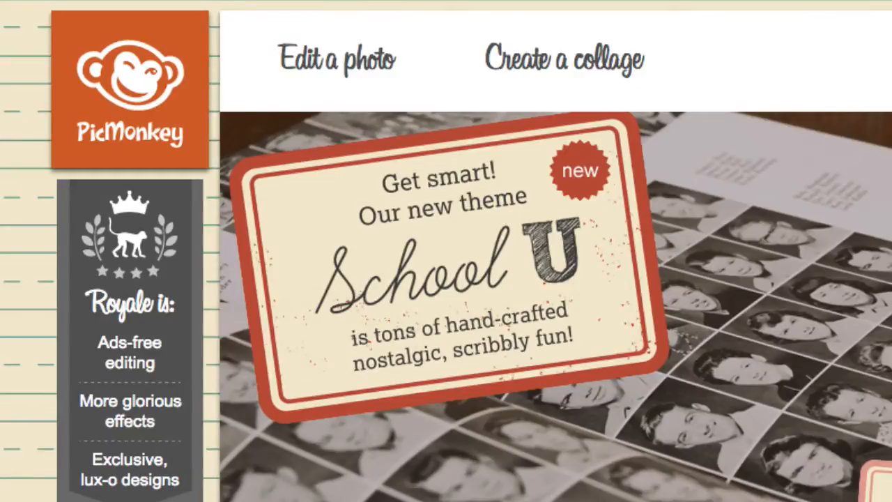
mouse_move(339, 57)
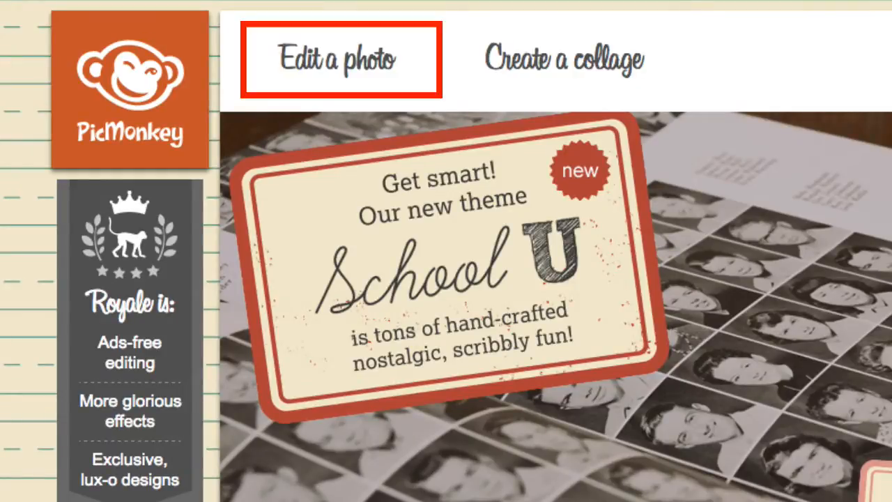
Open cake.jpg from the computer in the photo editor
left_click(331, 58)
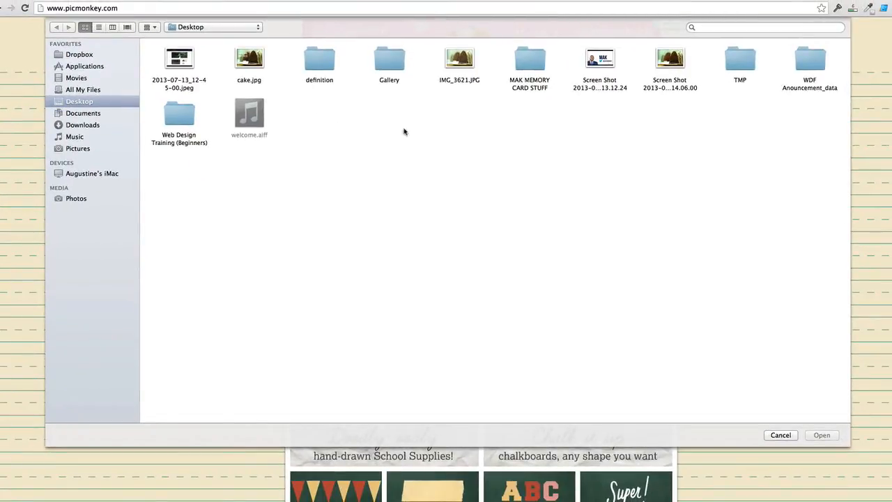
double_click(248, 55)
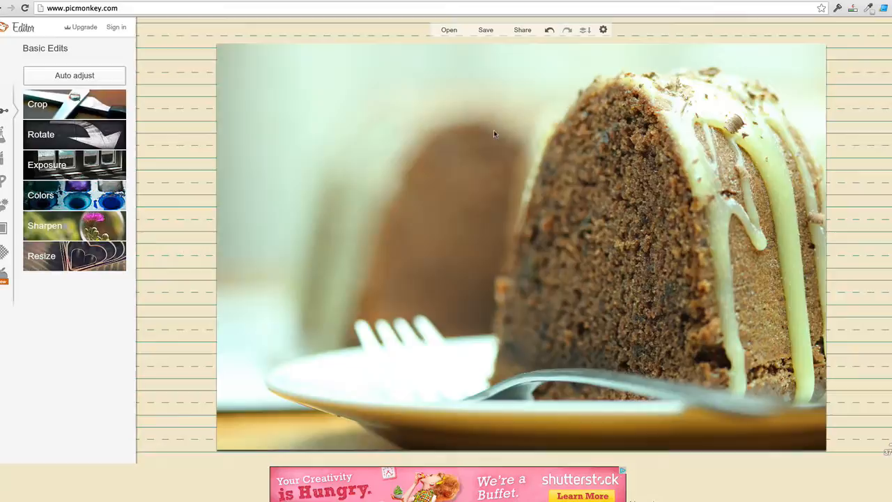
mouse_move(392, 275)
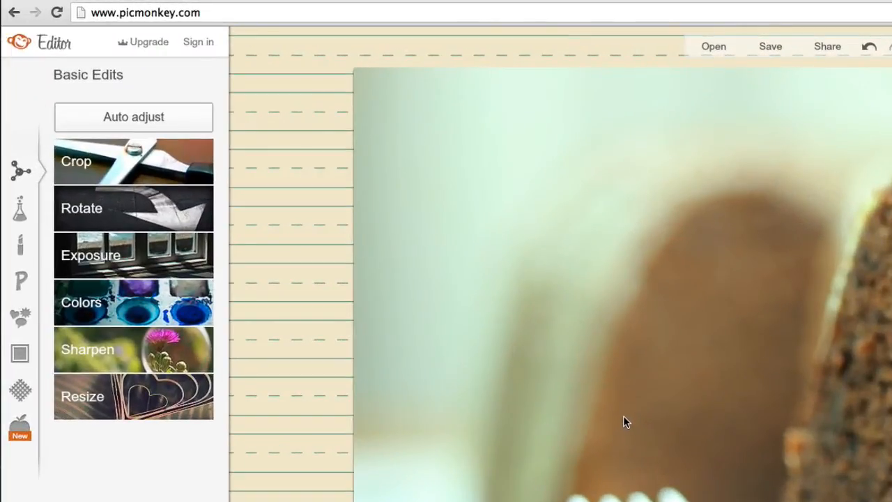
Set Exposure shadows to 26 and lower the brightness slightly
left_click(92, 255)
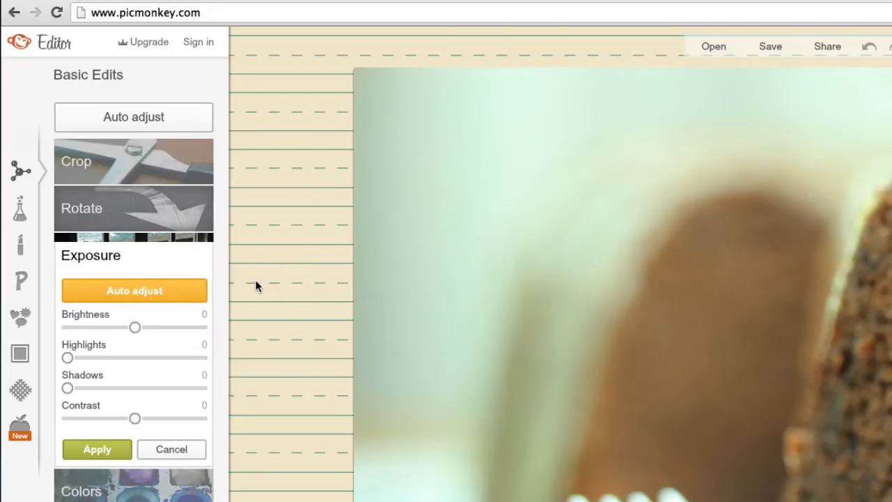
mouse_move(123, 410)
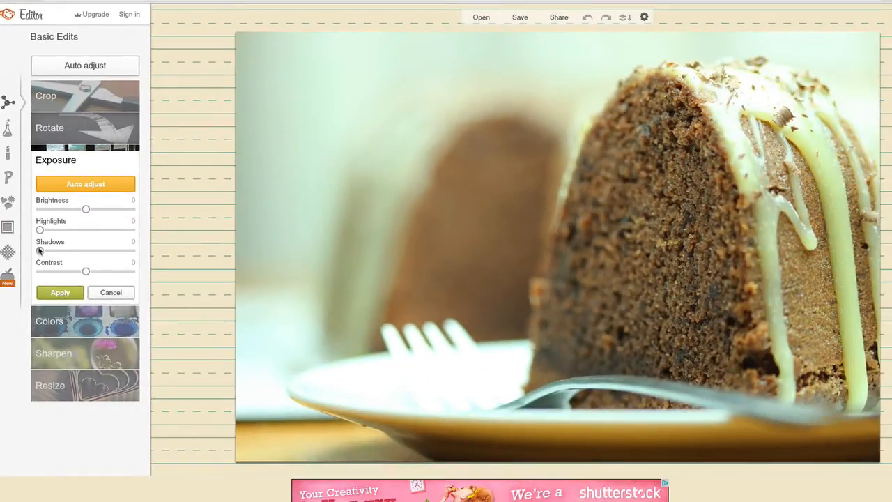
left_click_drag(39, 250, 69, 251)
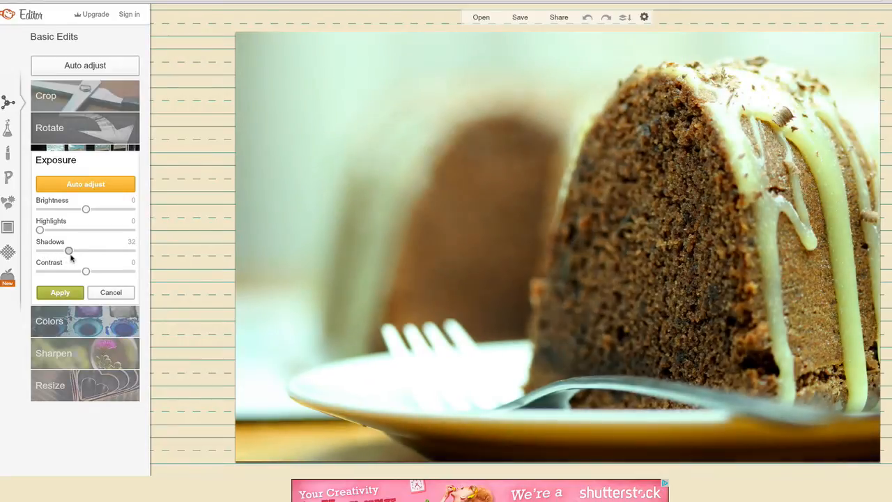
left_click_drag(69, 251, 64, 251)
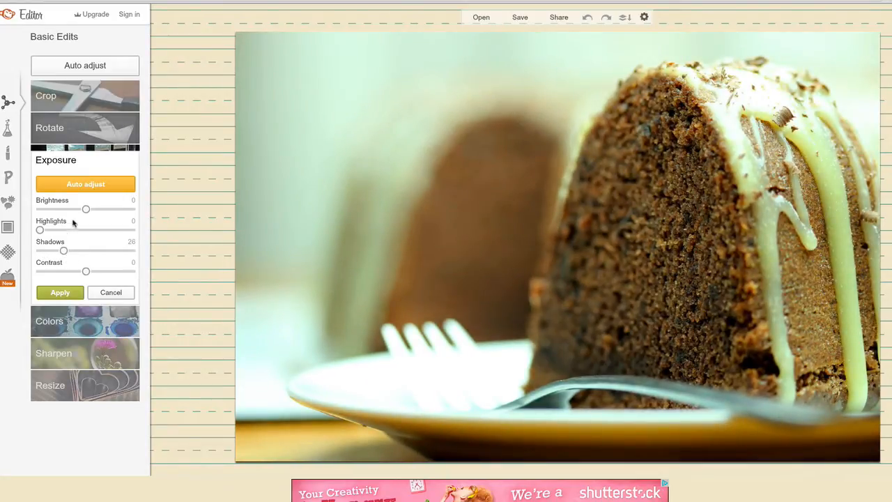
left_click_drag(86, 209, 81, 210)
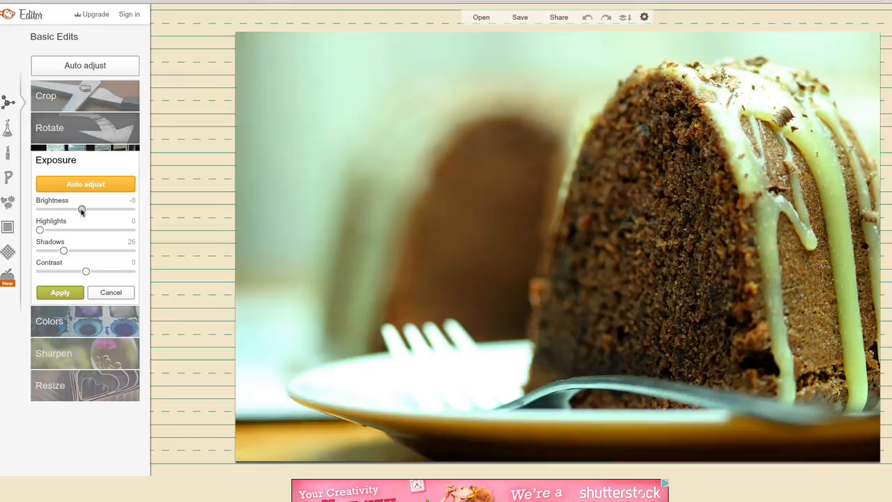
left_click_drag(82, 210, 80, 210)
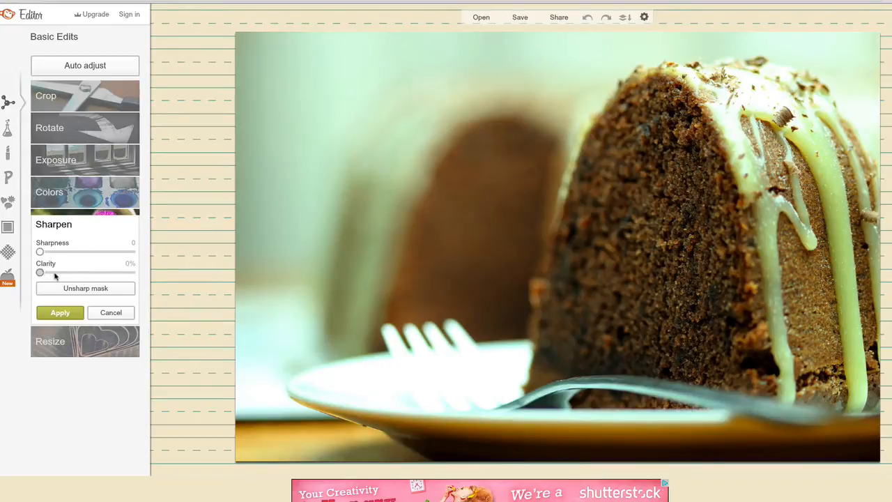
Raise Sharpen clarity to 34% and apply it
left_click_drag(40, 272, 46, 273)
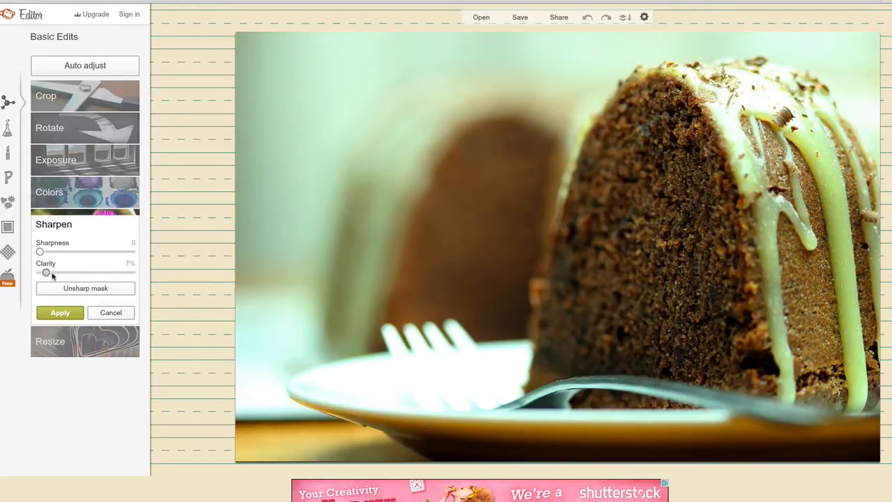
left_click_drag(46, 273, 72, 272)
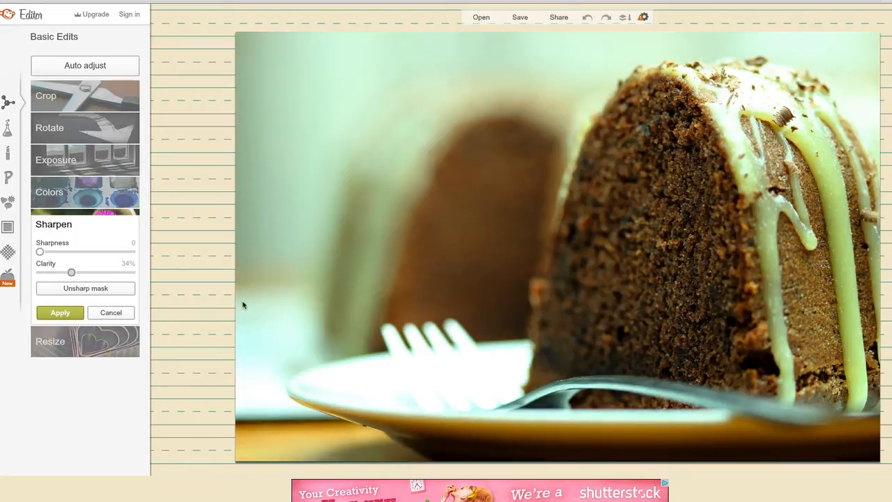
left_click(60, 312)
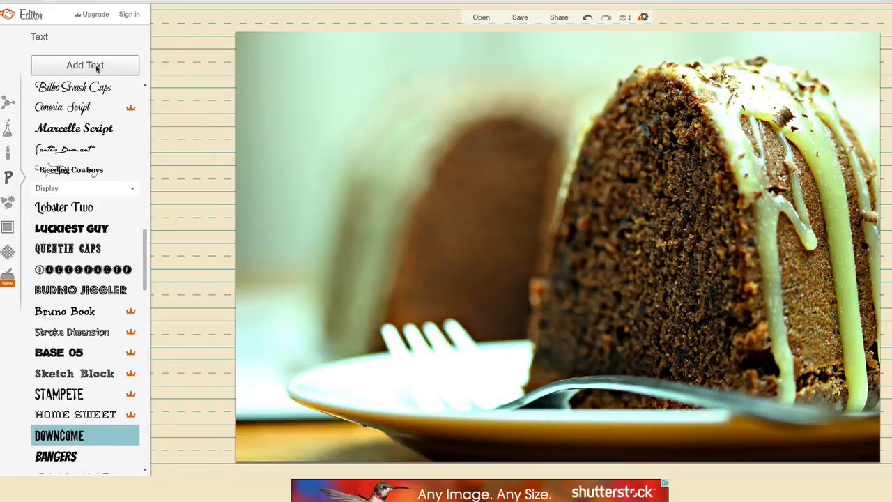
Add a text box reading 'TEA & COFFEE ONLY £14.99' in the Downcome font
left_click(84, 65)
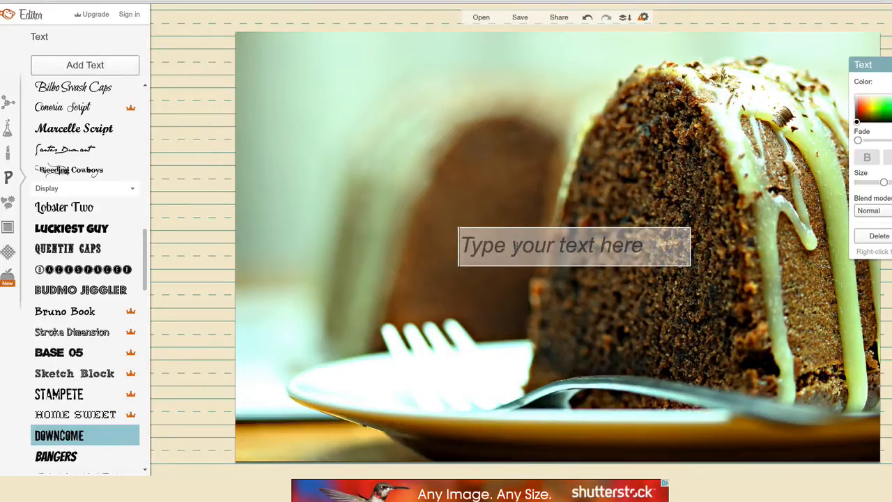
type("TEA & COFFEE")
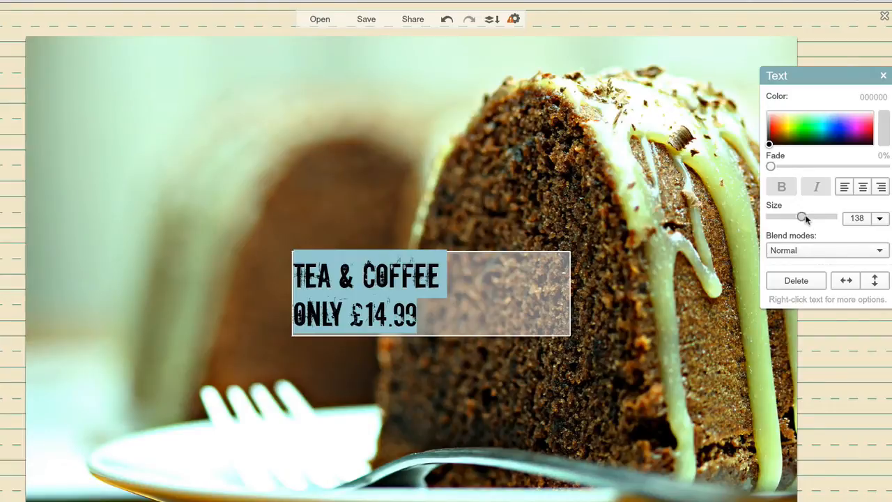
Make the caption white at size 310 and move it over the photo's left side
left_click_drag(802, 217, 820, 216)
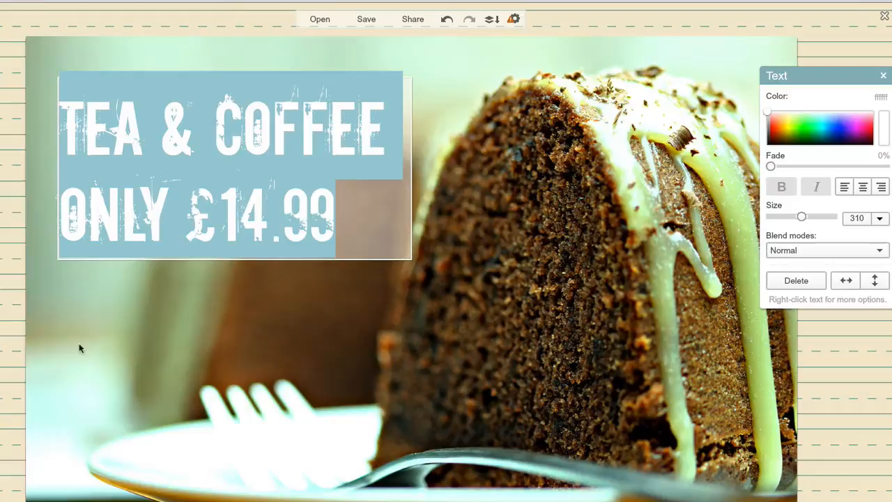
left_click(883, 74)
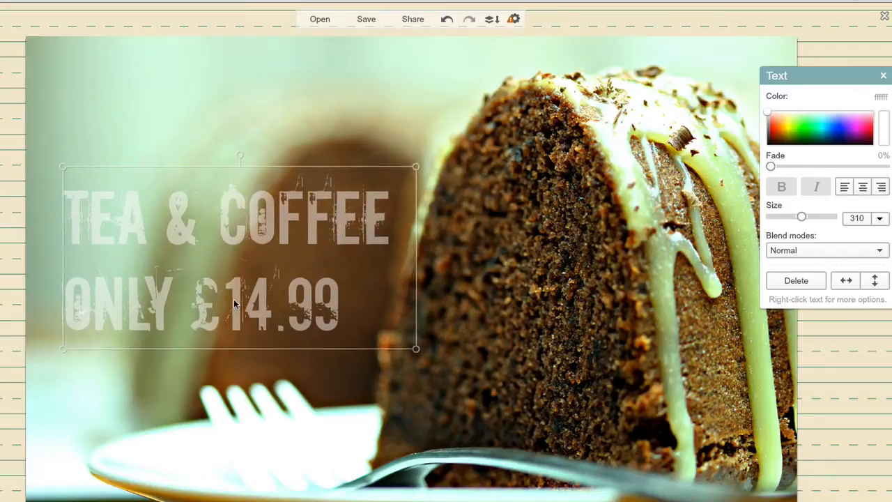
left_click(882, 74)
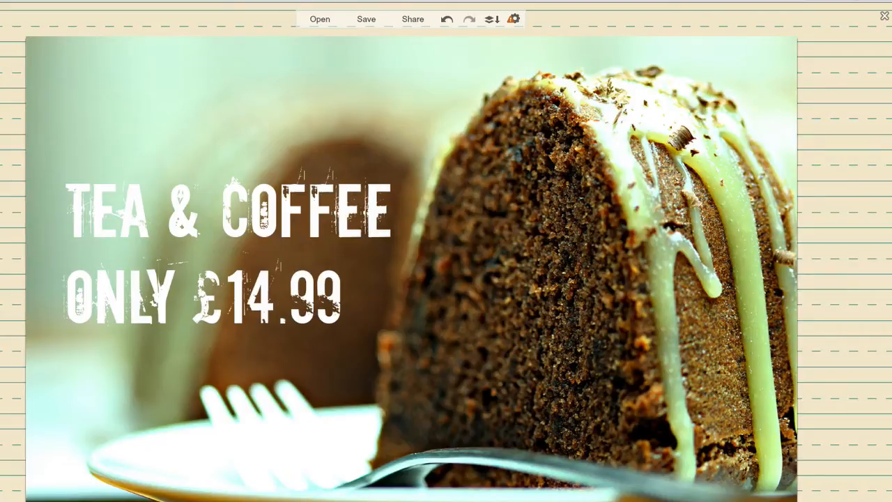
left_click(322, 19)
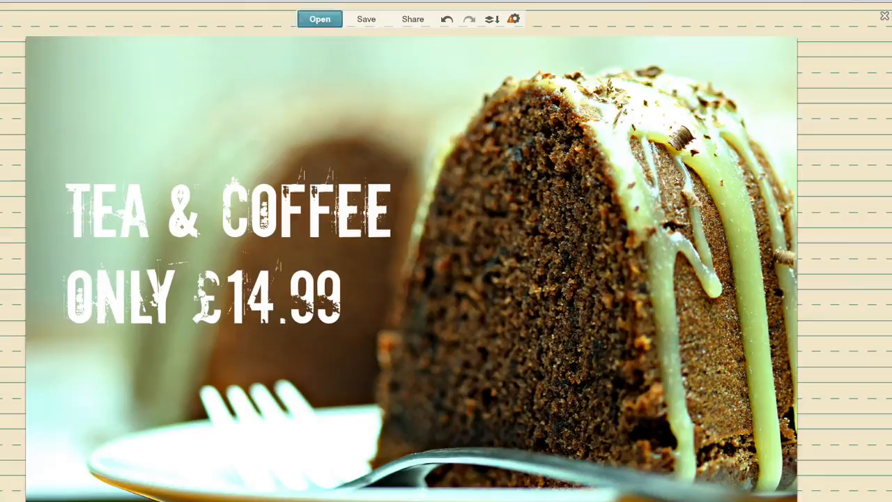
Export the photo at 600 × 400 pixels, saving to the computer as IMG_3621.jpg
left_click(364, 18)
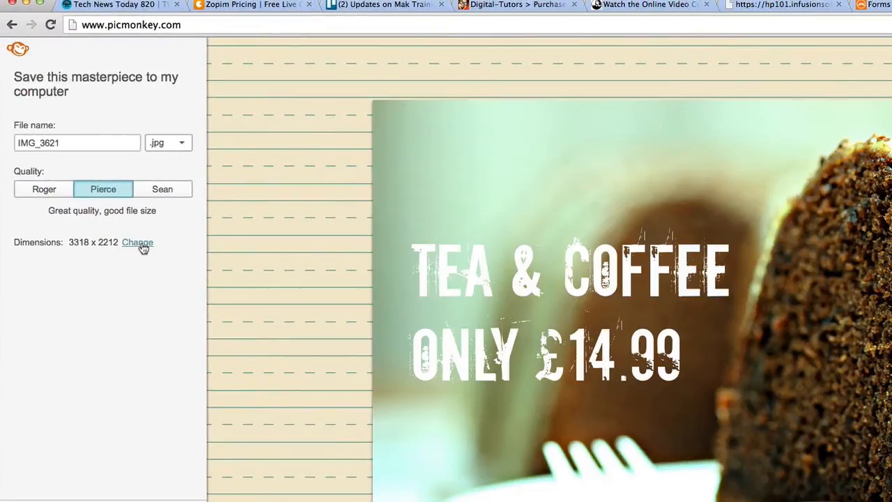
left_click(138, 241)
type("600")
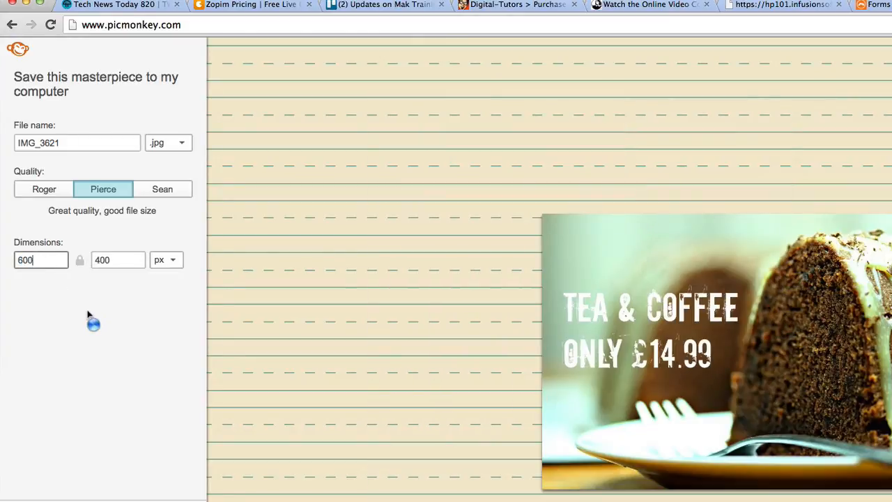
scroll("down", 3)
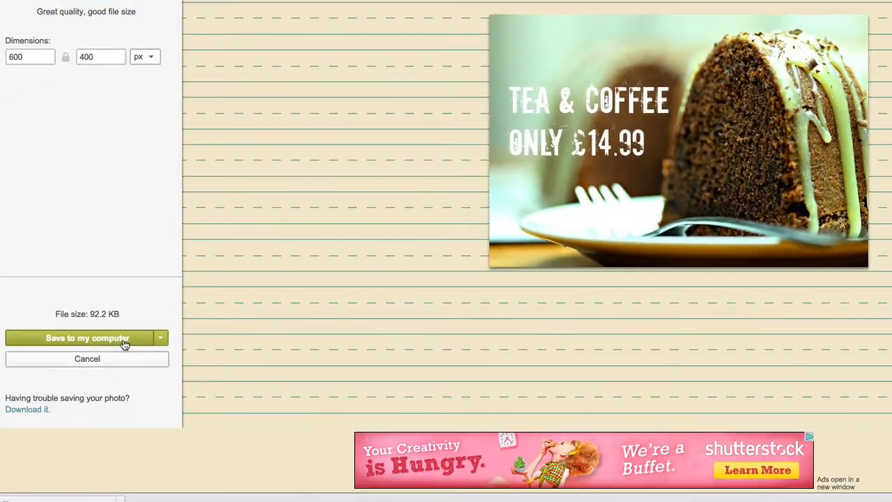
left_click(86, 337)
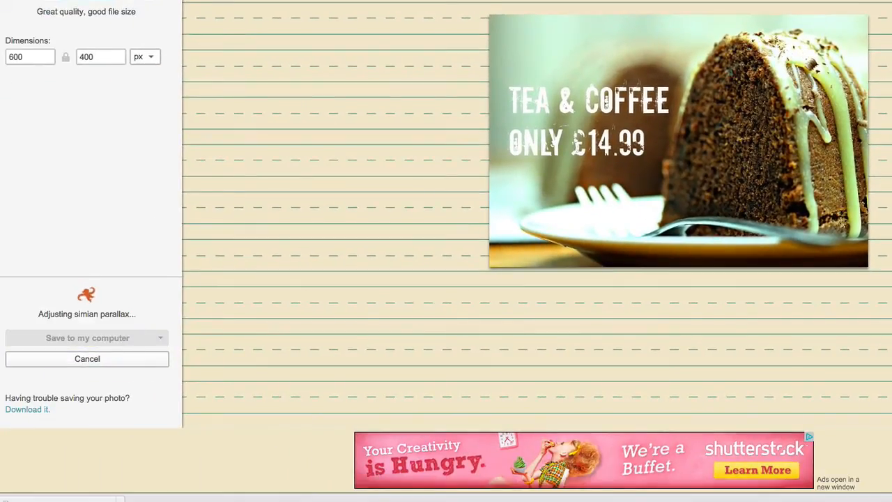
left_click(86, 338)
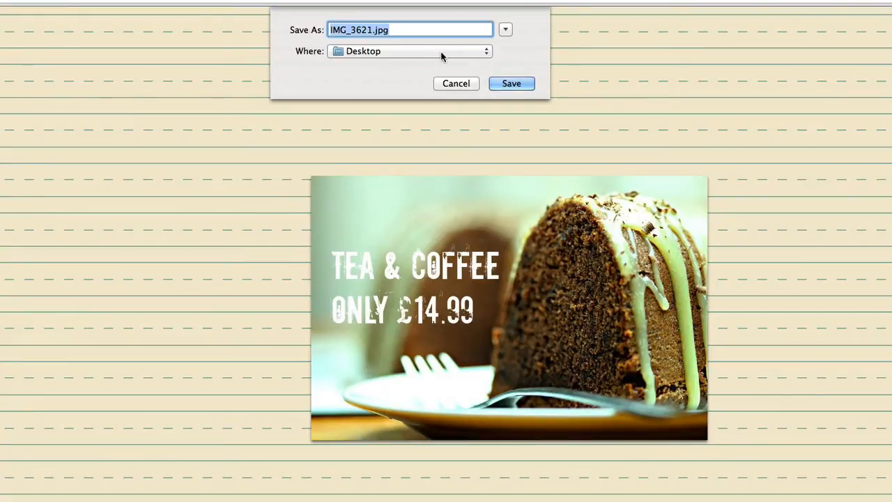